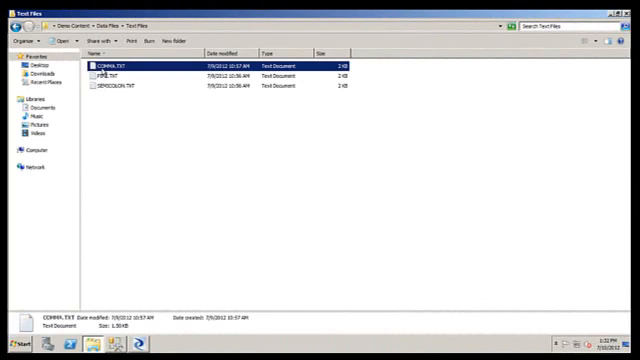
Move from the Text Files folder into the Excel folder holding GLPostings.xls
double_click(120, 64)
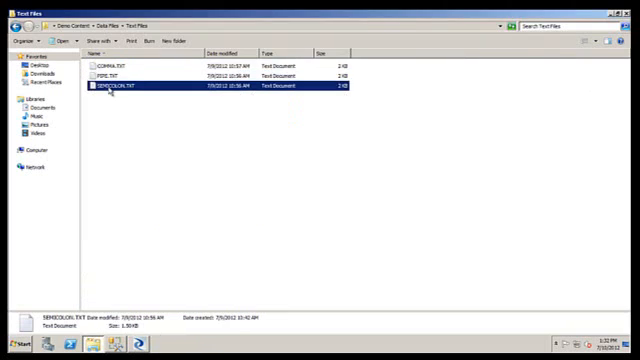
double_click(120, 90)
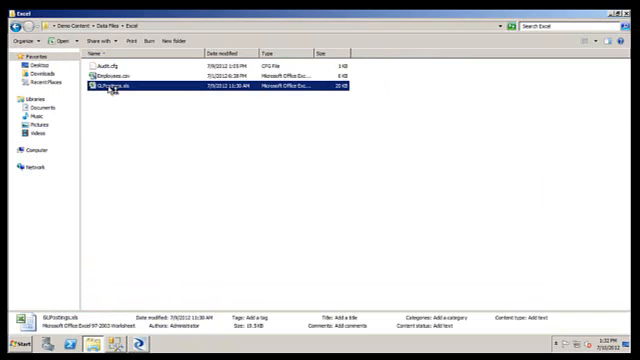
double_click(130, 92)
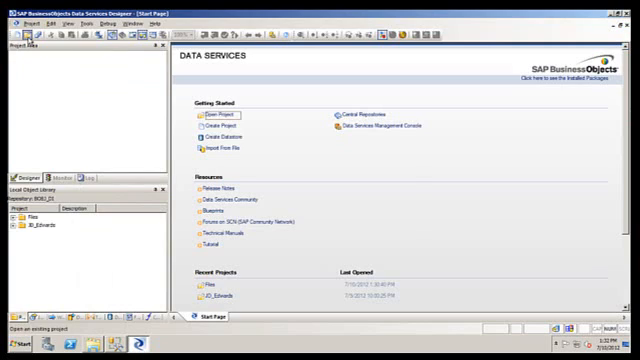
Open the Files project and expand Flat Files in the Formats library
left_click(217, 113)
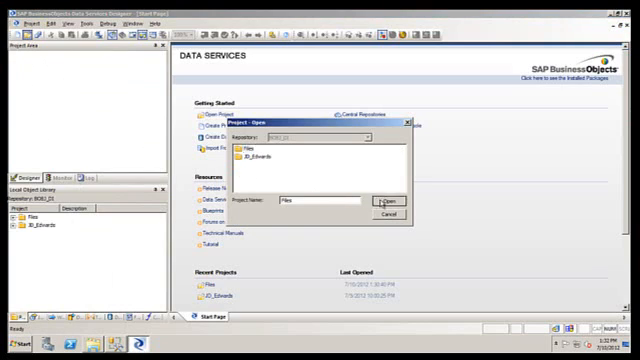
left_click(388, 198)
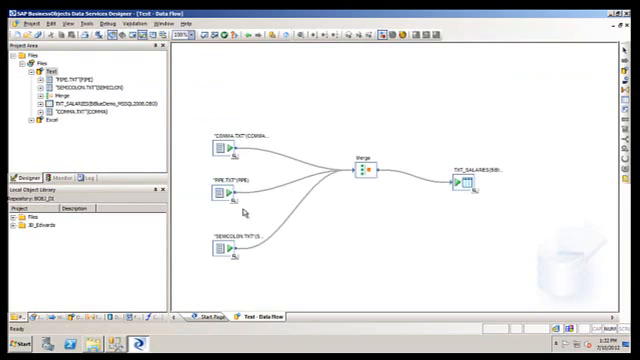
left_click(220, 150)
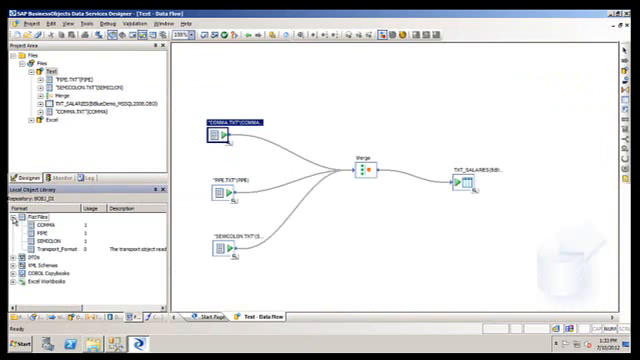
Inspect the COMMA file format in the File Format Editor, then cancel
double_click(212, 128)
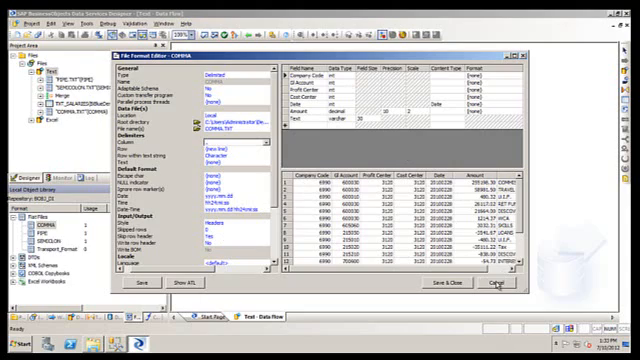
left_click(493, 284)
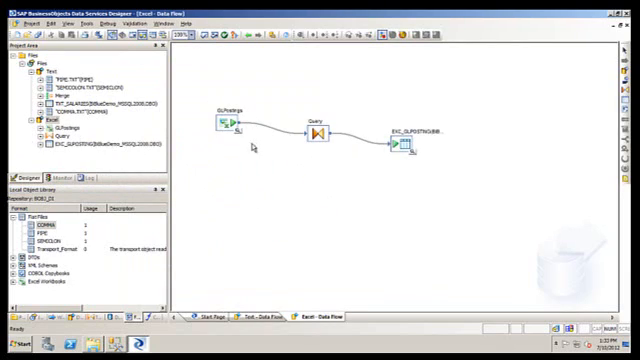
Open the Excel data flow passing GLPostings through a Query into EXC_GLPOSTING
double_click(223, 120)
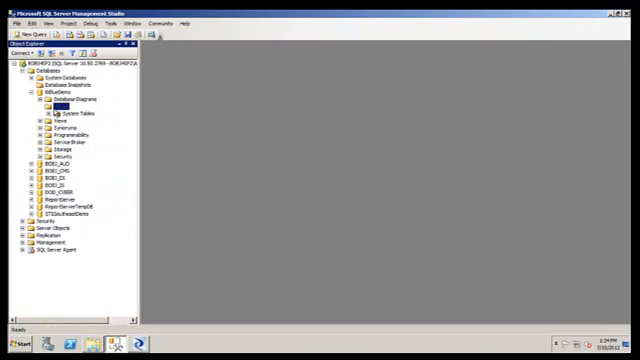
Return to Data Services Designer after seeing only system tables in BIBlueDemo
left_click(62, 105)
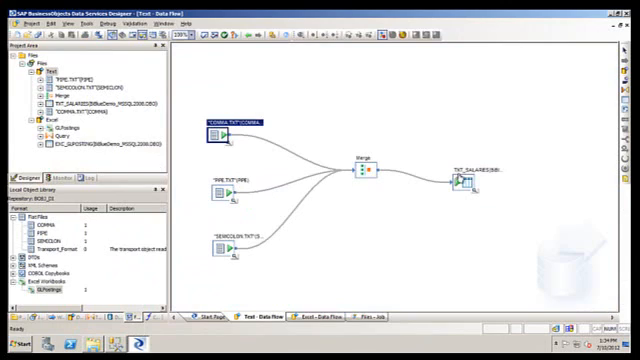
Bring up the Files job tab in Designer
left_click(331, 320)
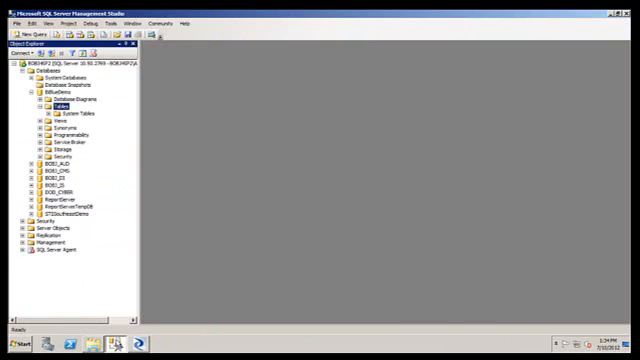
Refresh BIBlueDemo's Tables folder to reveal dbo.EXC_GLPOSTING and dbo.TXT_SALARIES
right_click(63, 103)
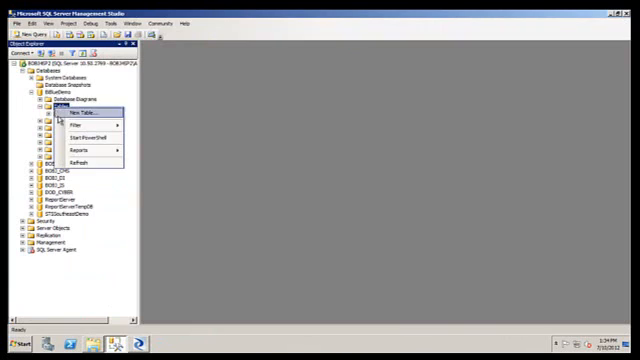
left_click(44, 110)
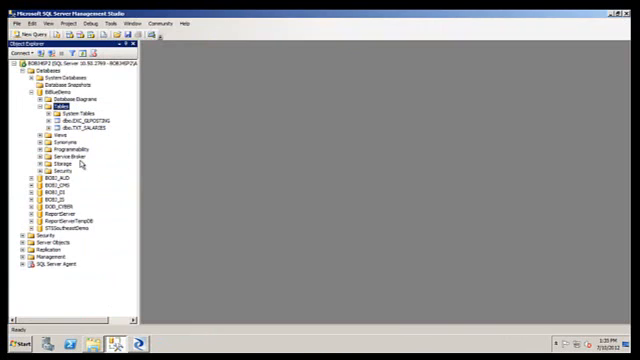